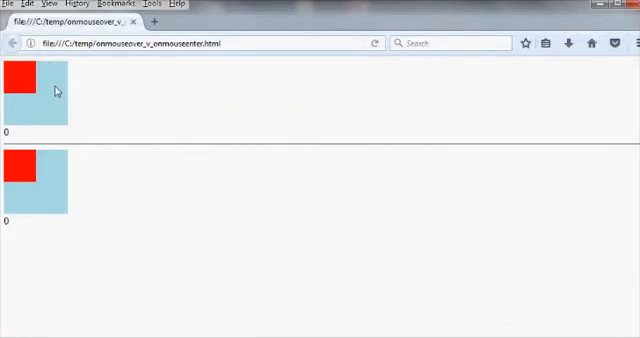
mouse_move(28, 188)
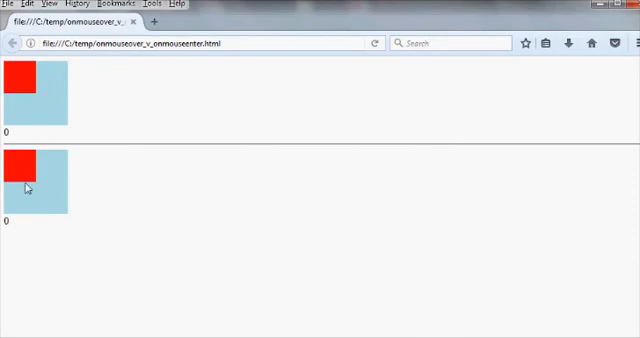
mouse_move(24, 80)
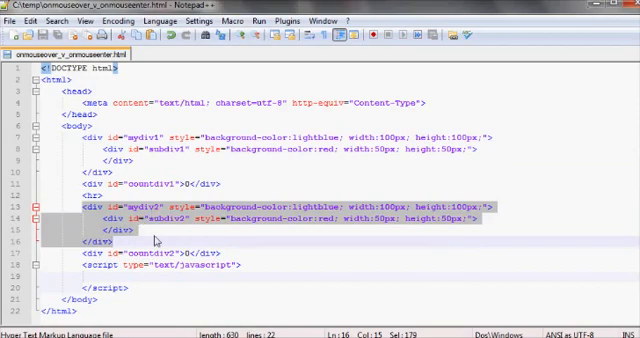
Write document.getElementById("mydiv1").onmouseover = as the start of the handler assignment.
type("document")
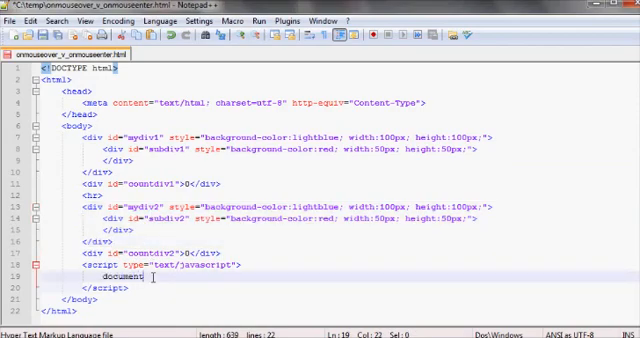
type(".getElement")
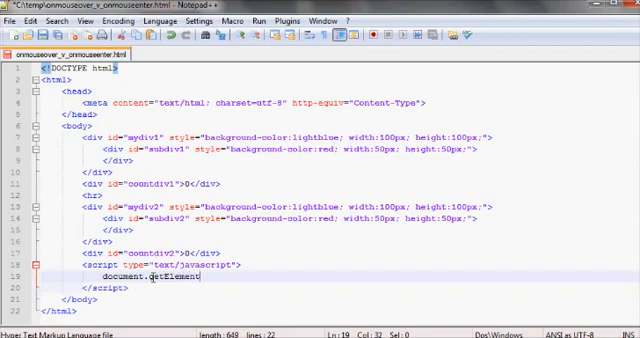
type("ById(")
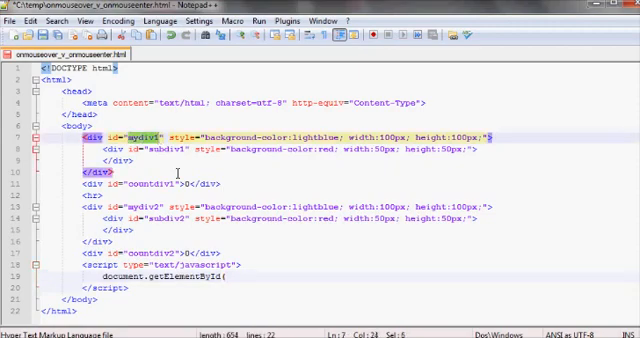
type("mydiv1")
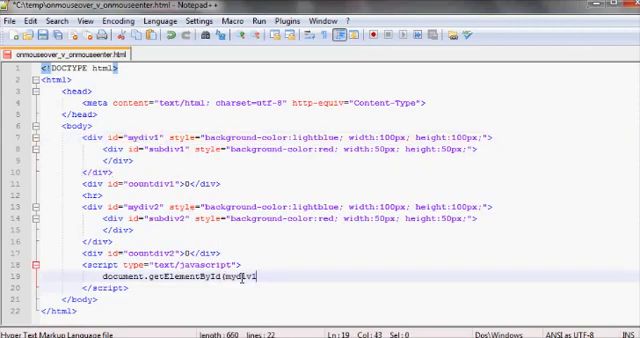
type("\"")
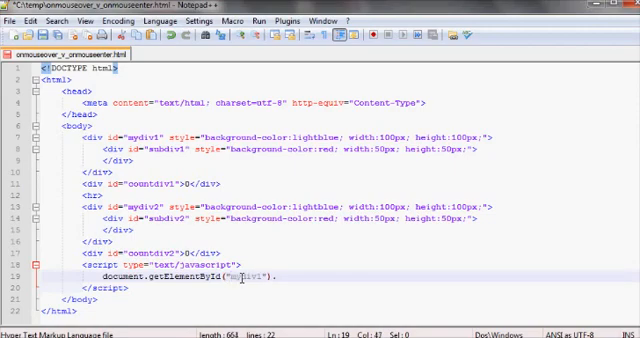
type(".onmouse")
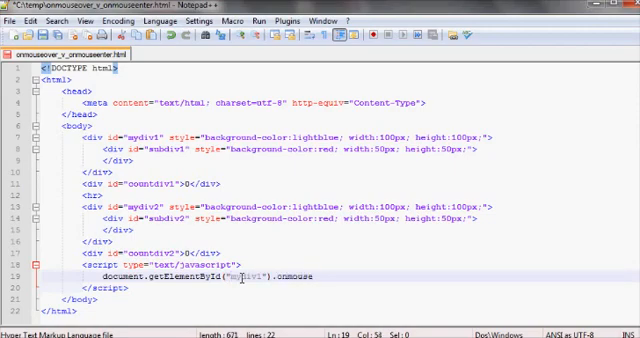
type("over")
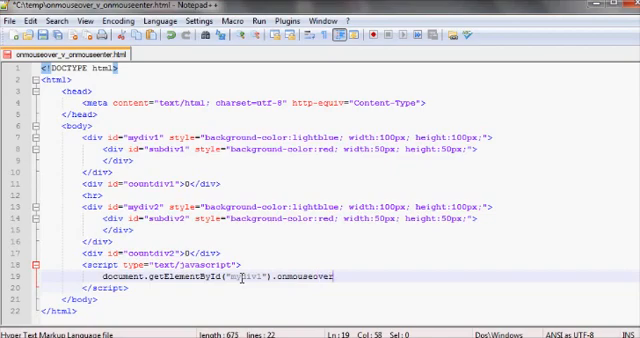
type("=")
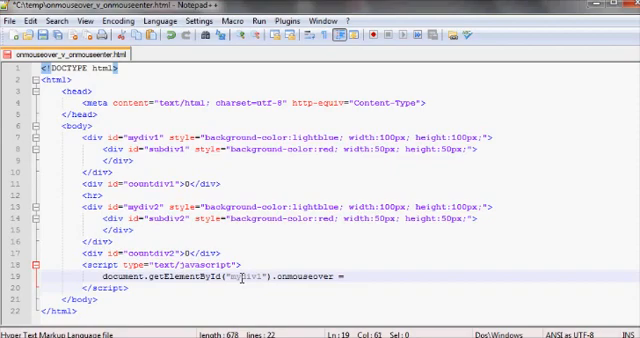
Complete the assignment with the handler name myMouseIsOver, correcting a mistyped start.
type("mouse")
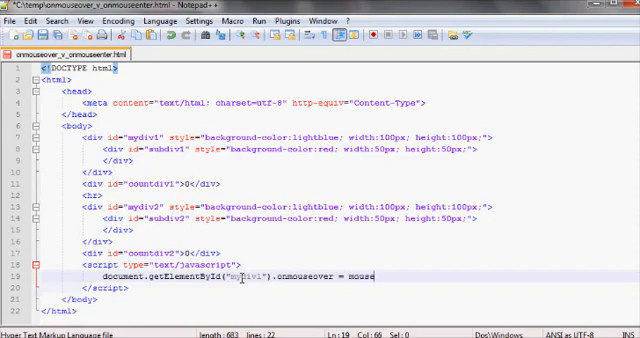
key("BackSpace")
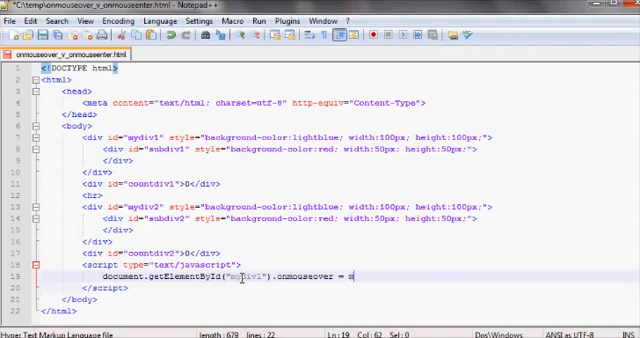
type("yMouse")
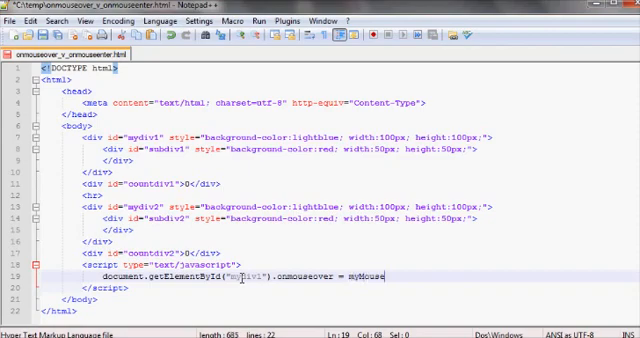
type("IsOver")
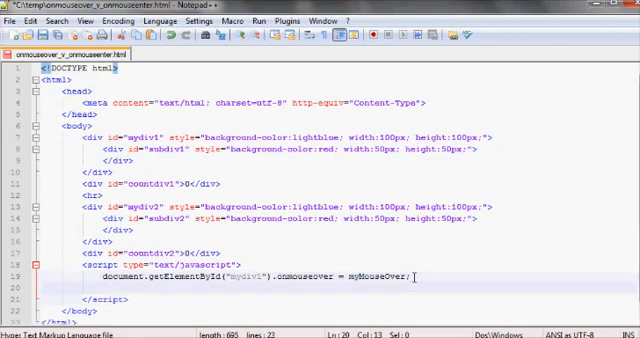
Declare a counter variable and start the handler function definition.
type("counter")
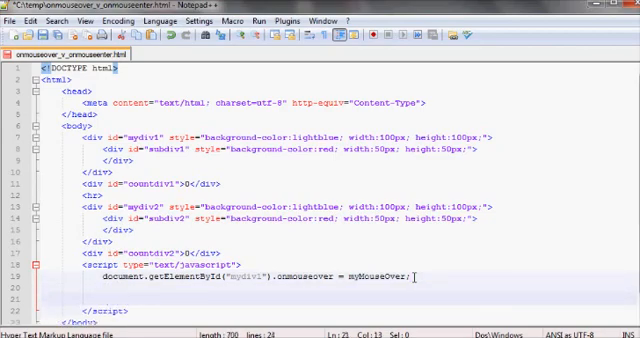
type("var counter1 = 0;")
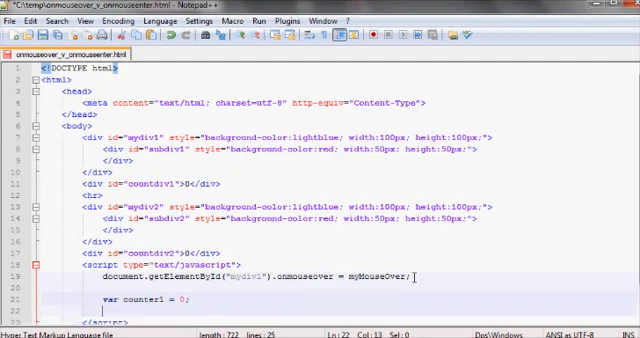
type("function myMouseOver")
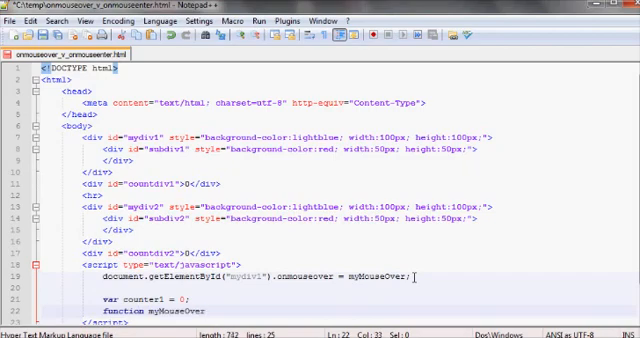
type("() {")
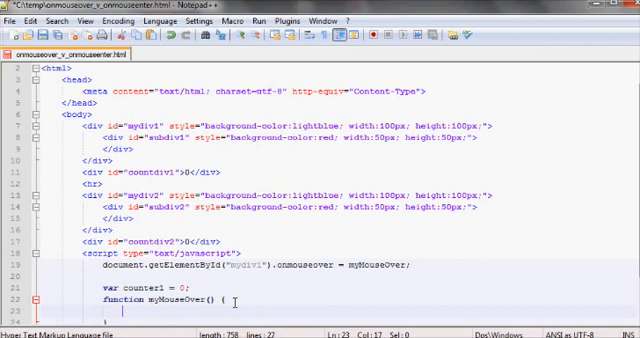
Have the function increment counter1 and write it into the count element via innerHTML.
type("++counter1")
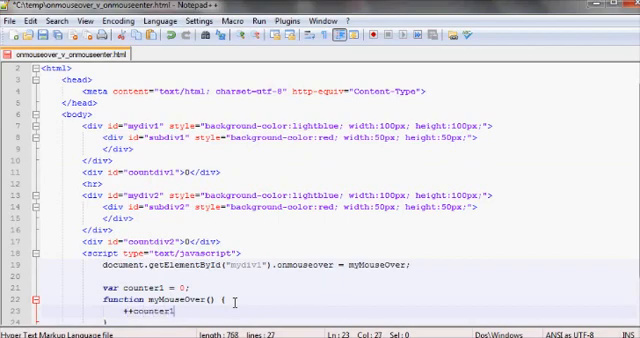
type(";")
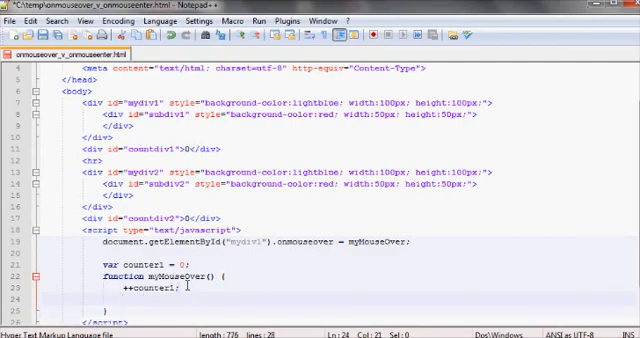
type("document.getElementById(\"mydiv1\").")
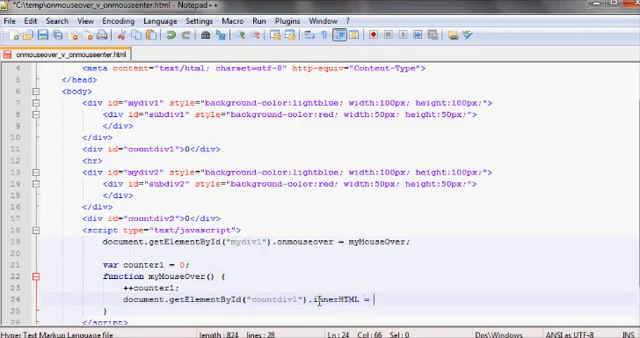
type("counter1;")
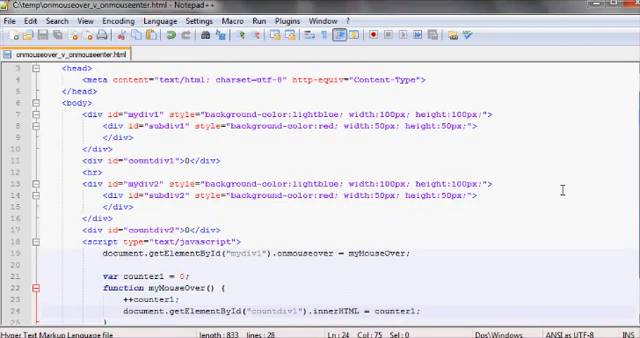
Duplicate the handler block and retarget it to mydiv2 with a mouseenter counter2 handler.
double_click(304, 256)
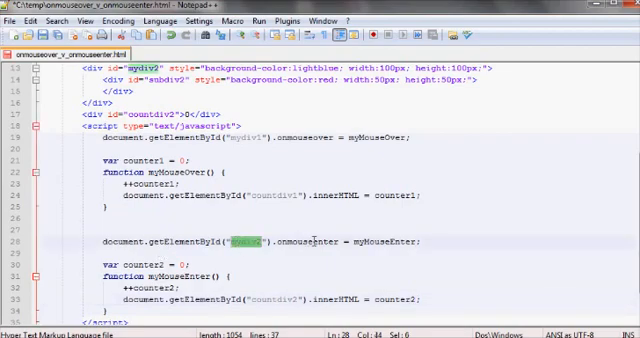
double_click(312, 242)
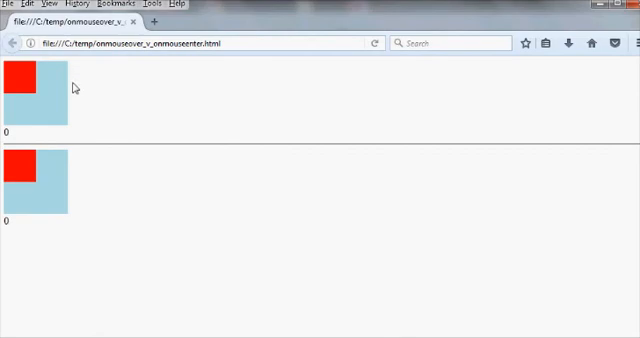
mouse_move(50, 90)
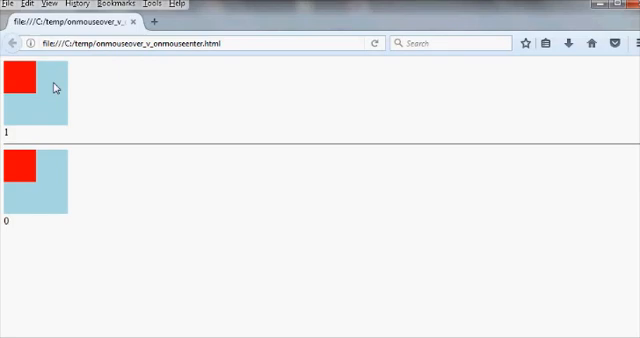
mouse_move(92, 90)
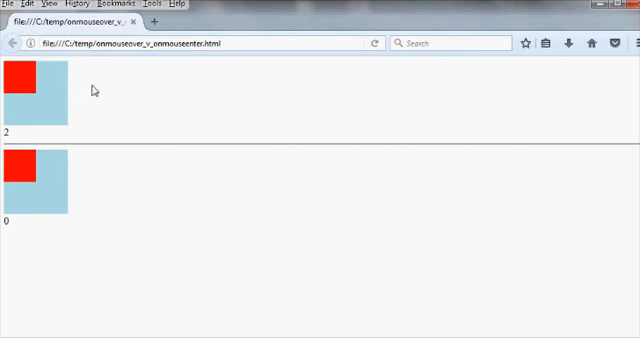
mouse_move(52, 98)
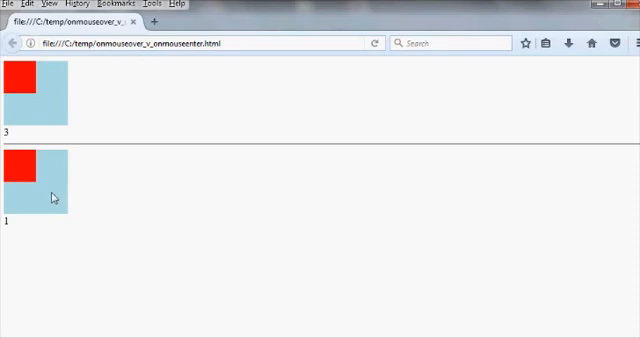
mouse_move(56, 196)
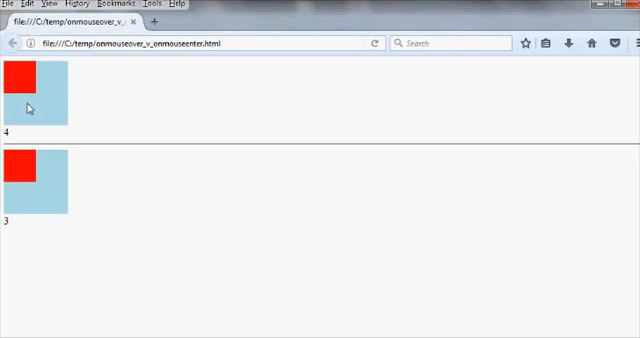
mouse_move(22, 84)
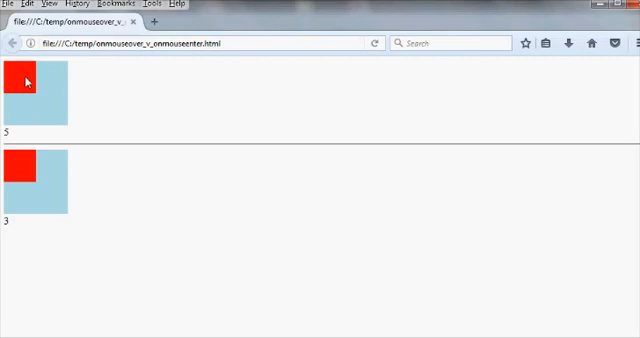
mouse_move(50, 92)
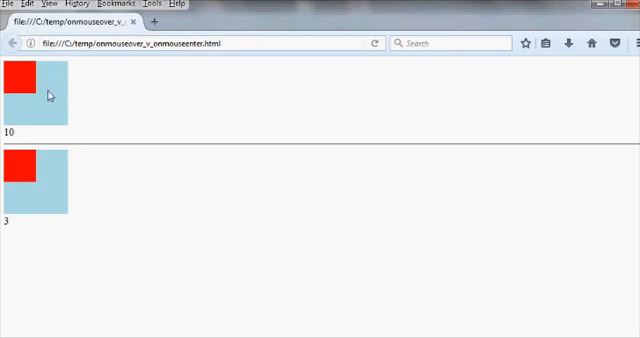
mouse_move(42, 92)
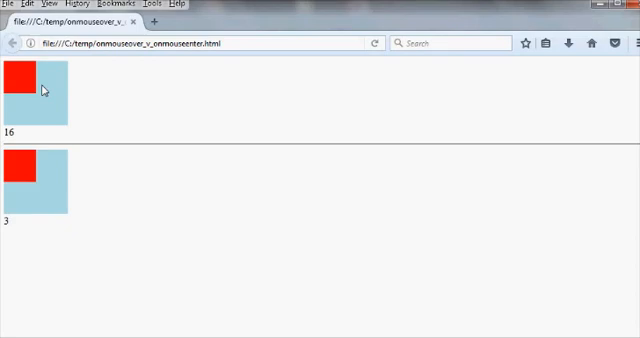
mouse_move(42, 96)
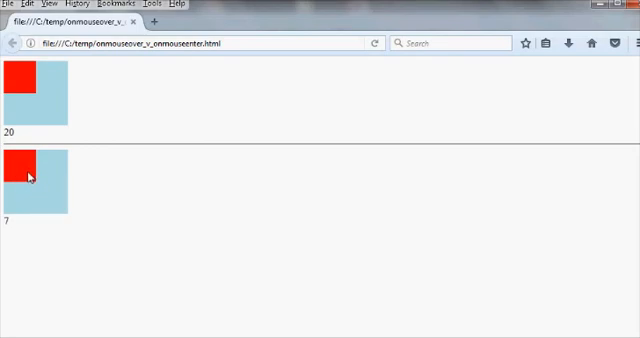
mouse_move(66, 160)
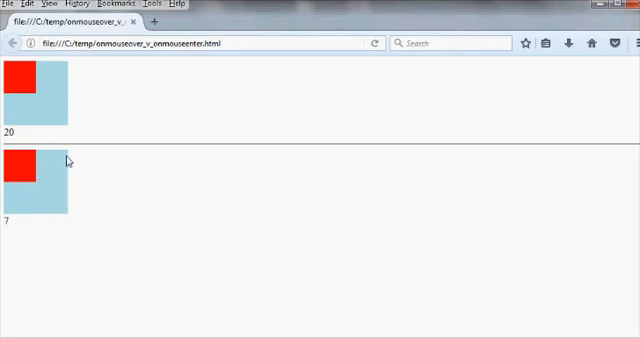
mouse_move(52, 156)
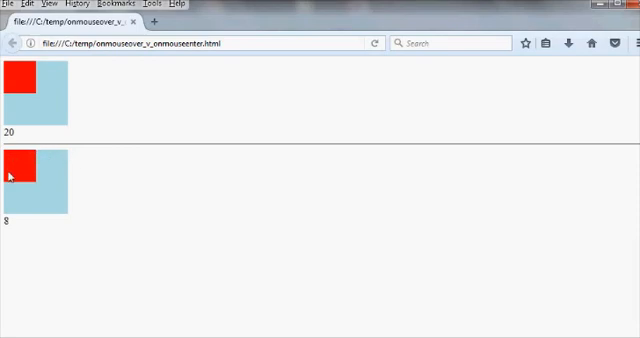
mouse_move(38, 196)
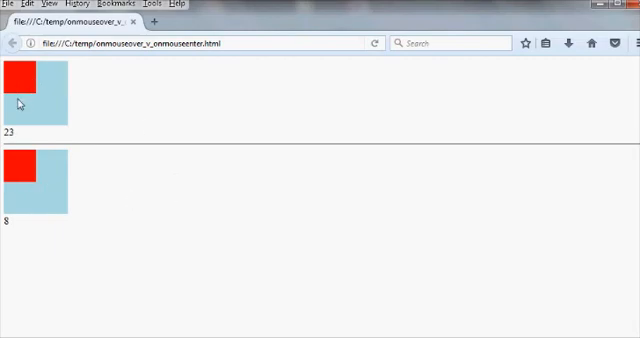
mouse_move(20, 80)
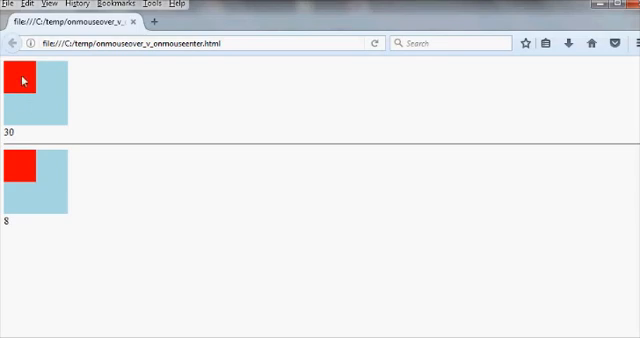
mouse_move(30, 100)
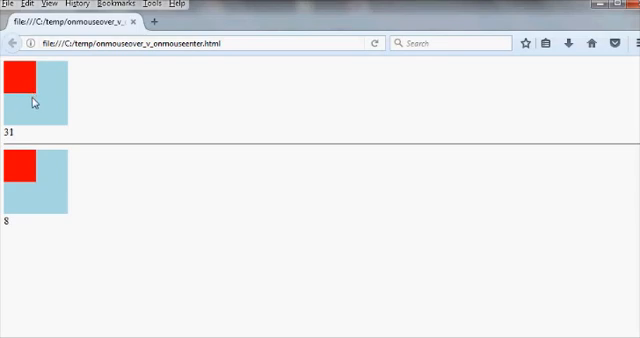